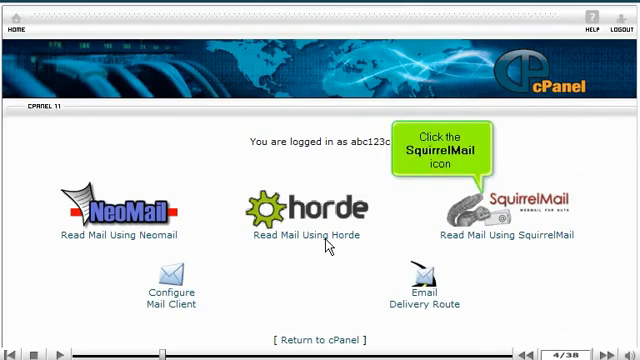
Step: Launch SquirrelMail from the cPanel webmail page to reach the INBOX
{"action": "left_click", "coordinate": [512, 208]}
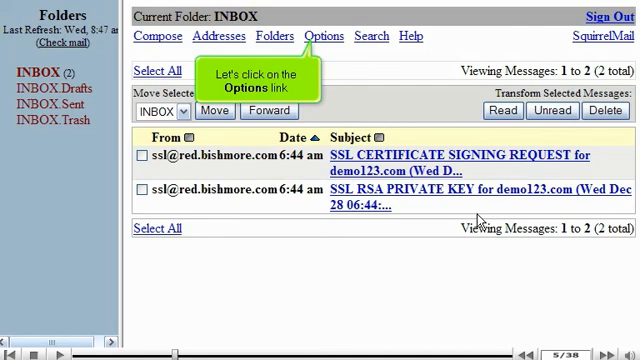
Step: Go to SquirrelMail's Options page listing personal, display and folder preferences
{"action": "left_click", "coordinate": [323, 36]}
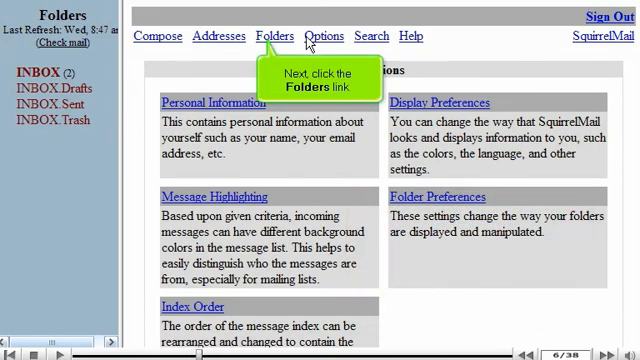
Step: Create a top-level folder named 'Temp Folder' from the Folders page
{"action": "left_click", "coordinate": [274, 37]}
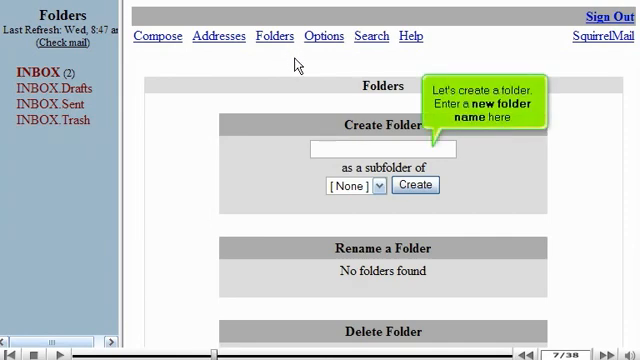
{"action": "type", "text": "Temp F"}
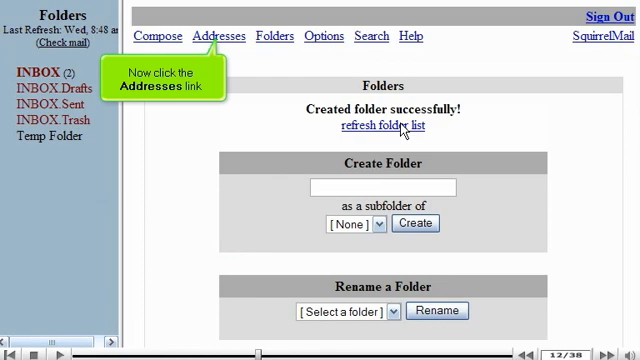
{"action": "left_click", "coordinate": [219, 37]}
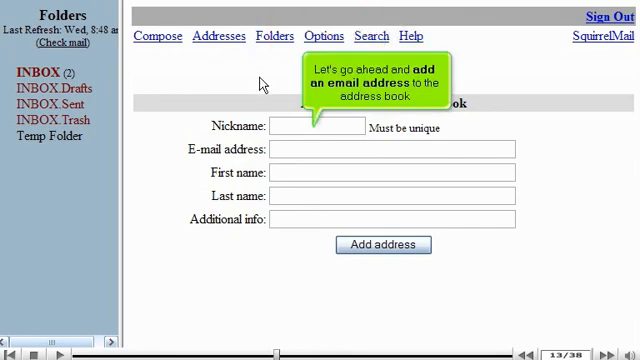
{"action": "type", "text": "Dad"}
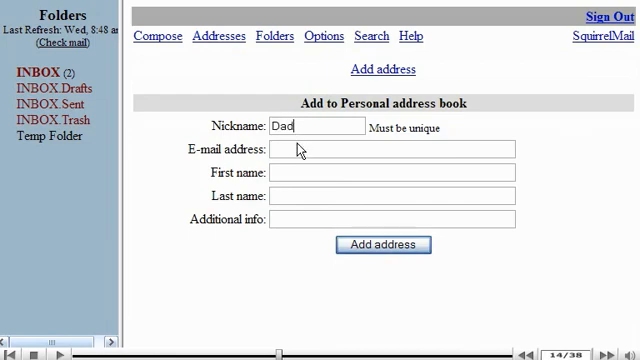
{"action": "type", "text": "dad@demo1"}
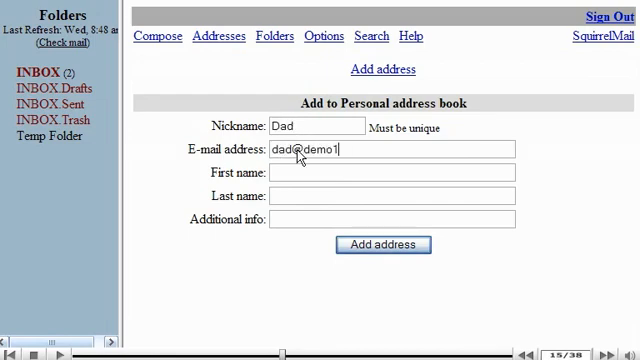
{"action": "type", "text": "23.com"}
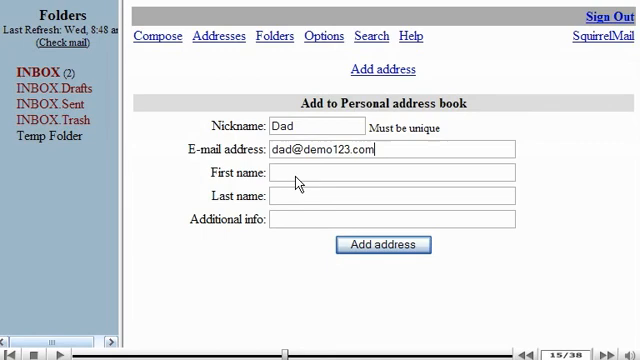
{"action": "type", "text": "John"}
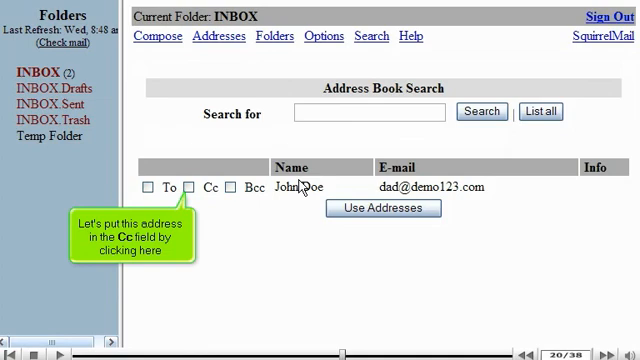
{"action": "left_click", "coordinate": [195, 188]}
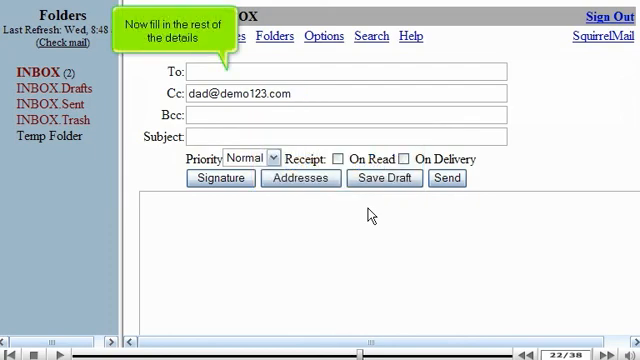
{"action": "type", "text": "somrone@demo123.co"}
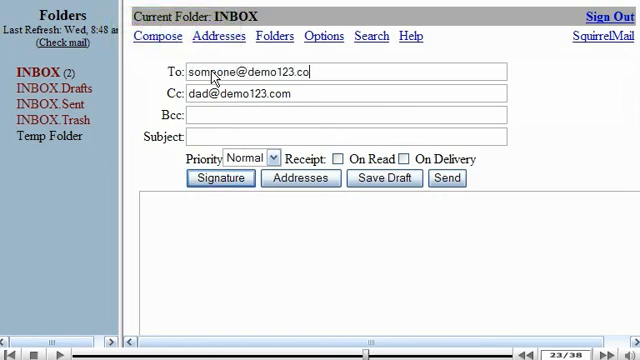
{"action": "type", "text": "test m"}
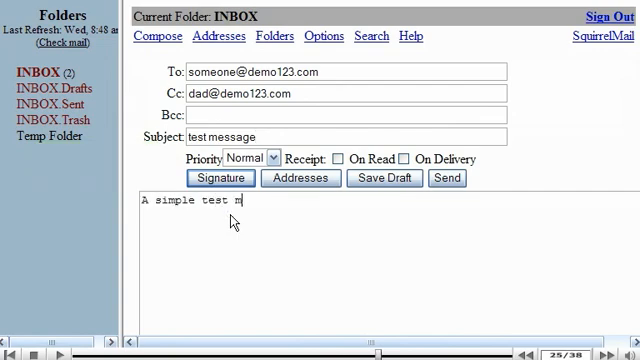
{"action": "type", "text": "essage."}
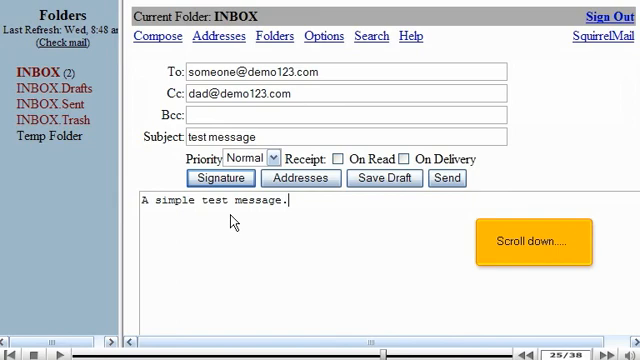
{"action": "scroll", "scroll_direction": "down", "scroll_amount": 3}
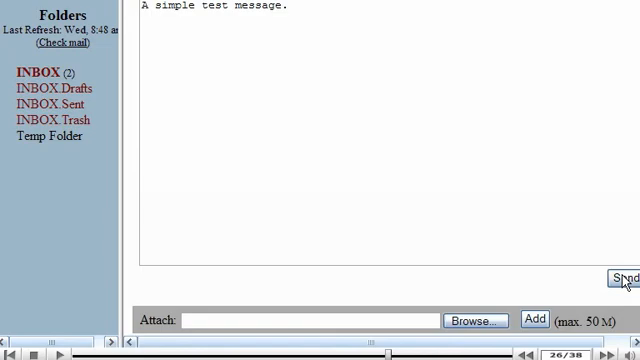
{"action": "left_click", "coordinate": [620, 278]}
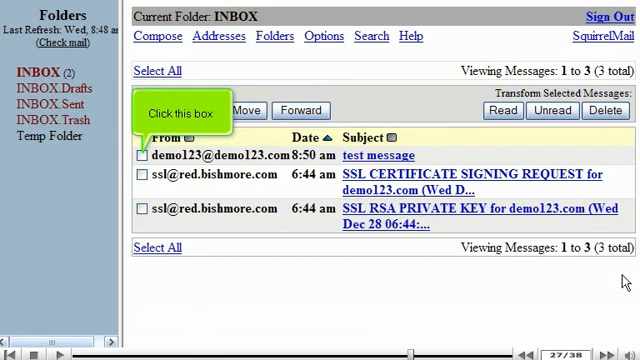
Step: Delete the received 'test message' from the inbox
{"action": "left_click", "coordinate": [137, 155]}
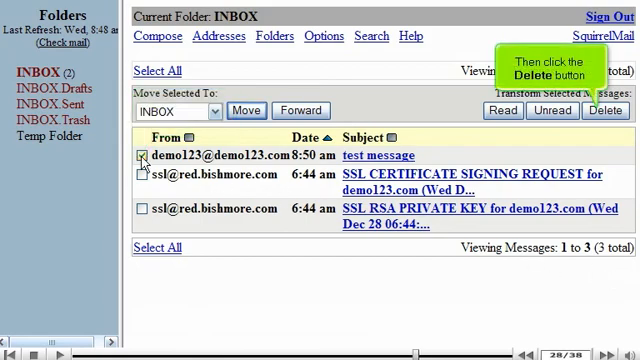
{"action": "left_click", "coordinate": [605, 110]}
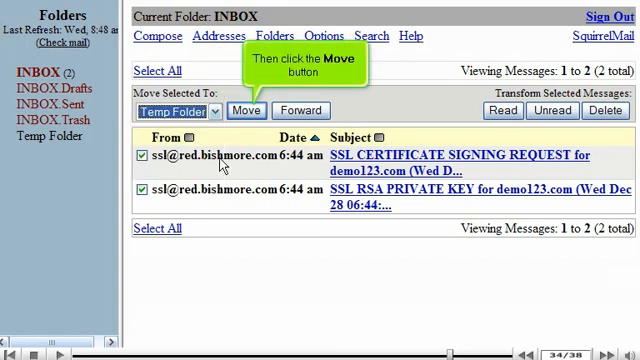
Step: Move the two SSL messages from the inbox into Temp Folder
{"action": "left_click", "coordinate": [245, 111]}
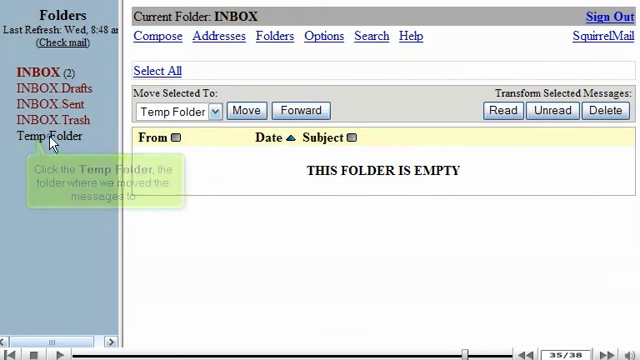
Step: Open Temp Folder from the left pane to view both SSL messages
{"action": "left_click", "coordinate": [38, 135]}
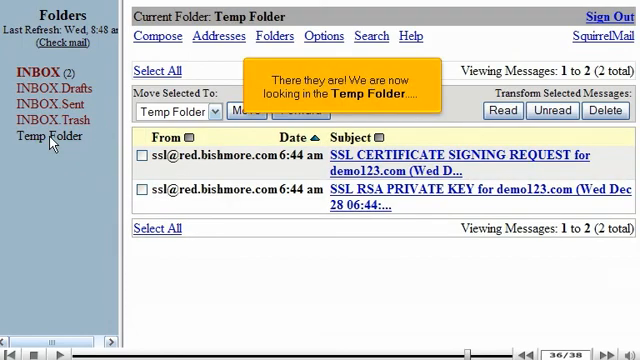